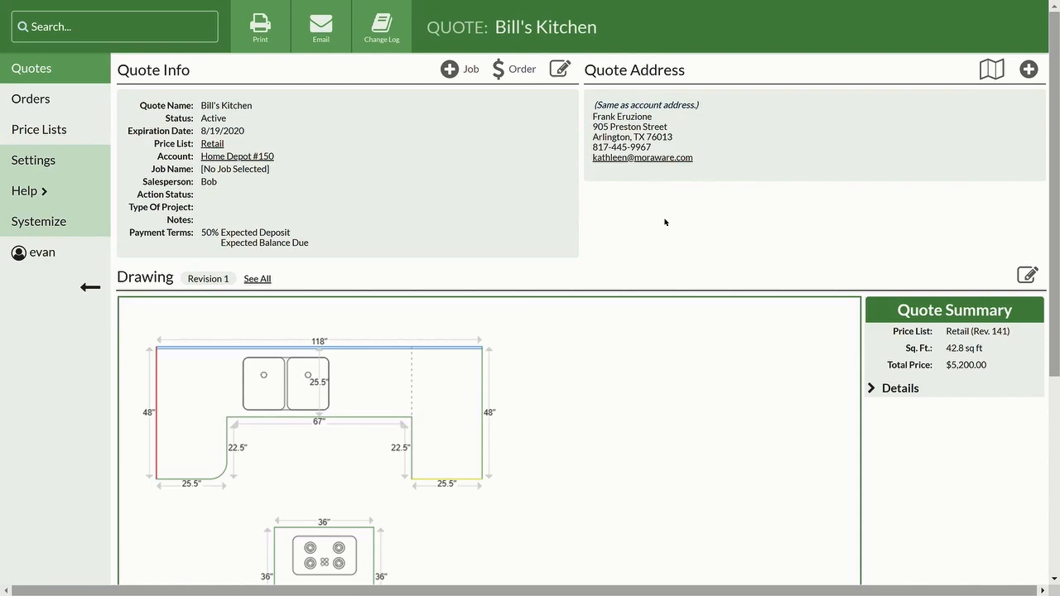
Step: Convert the Bill's Kitchen quote to an order via the Confirm Order dialog
click(514, 70)
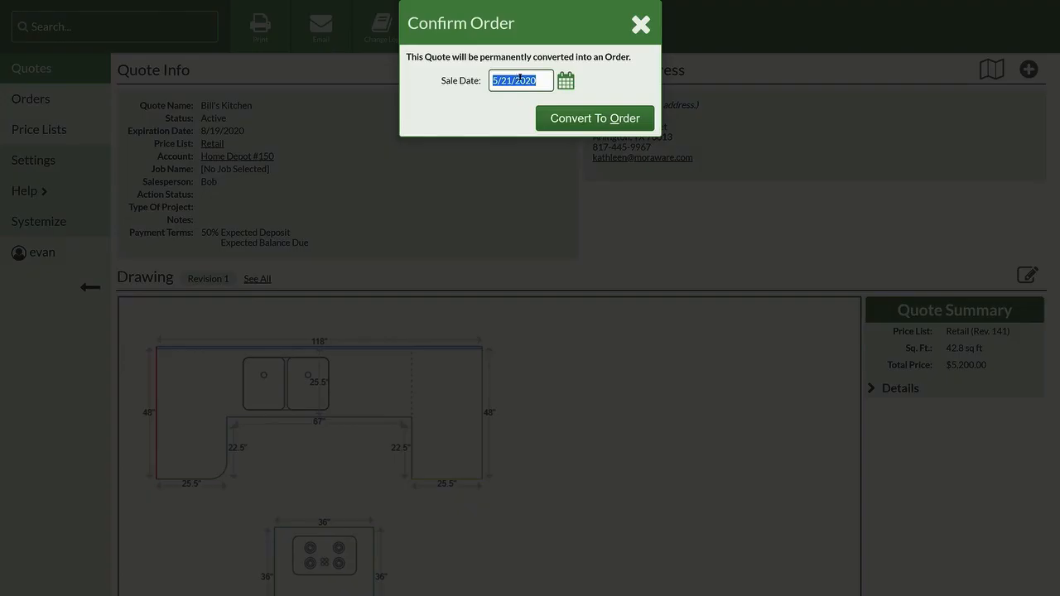
click(594, 117)
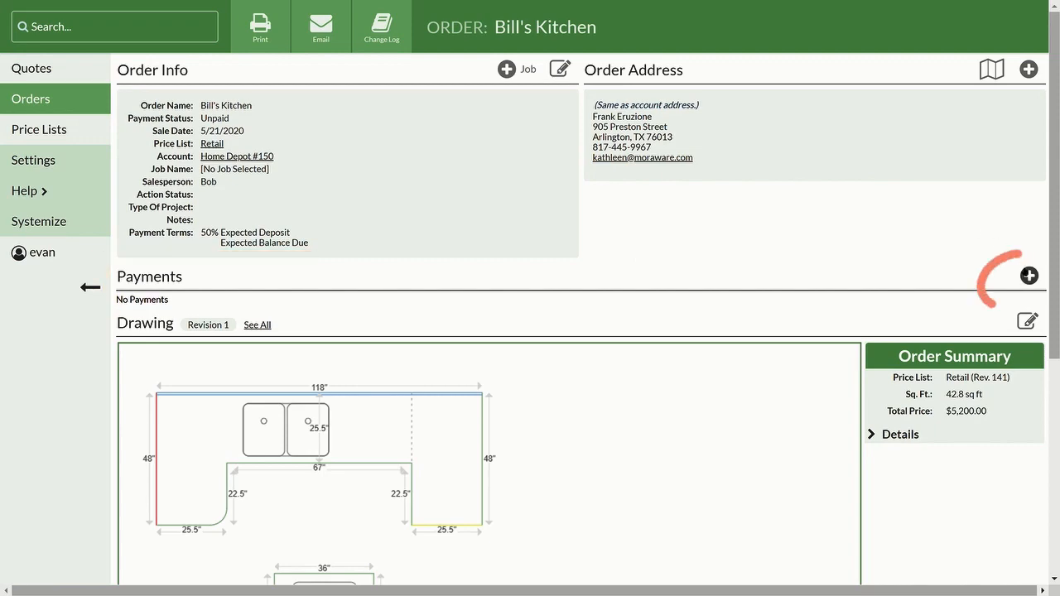
Step: Add a $2,600 Check payment and review the itemized Order Summary details
click(1029, 275)
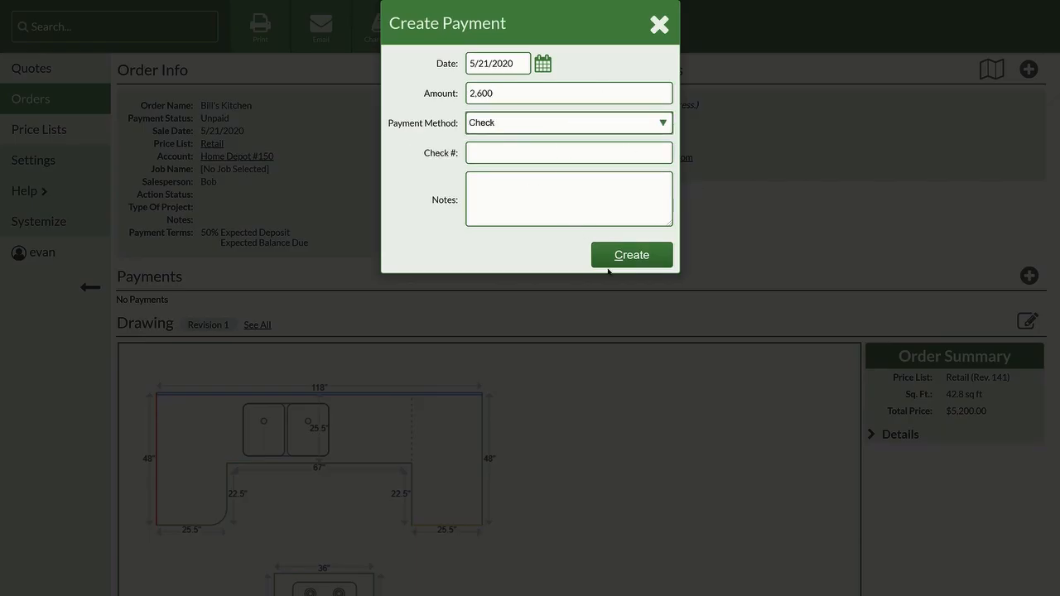
click(631, 255)
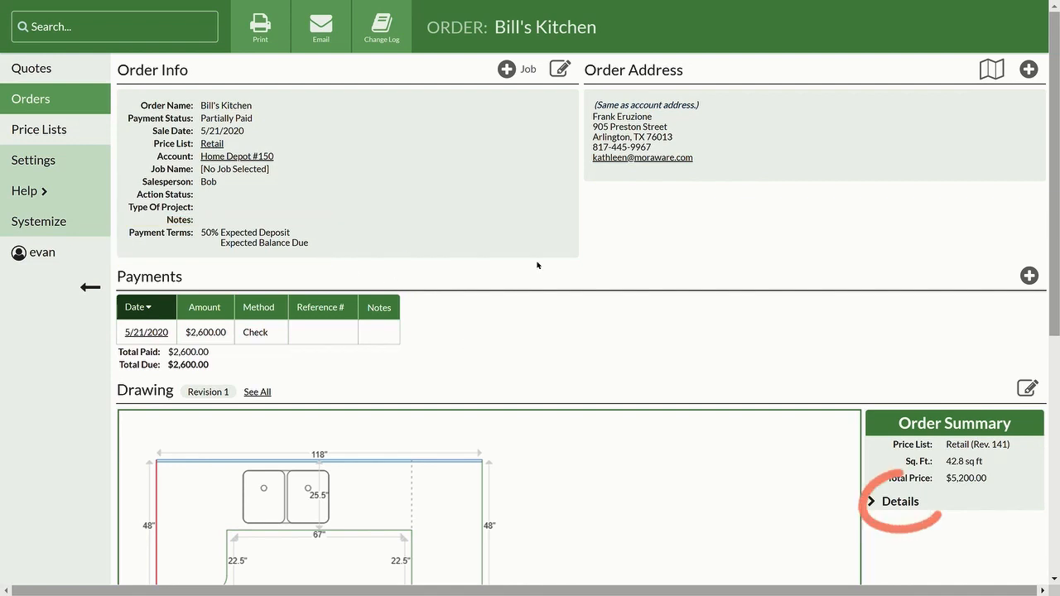
click(875, 500)
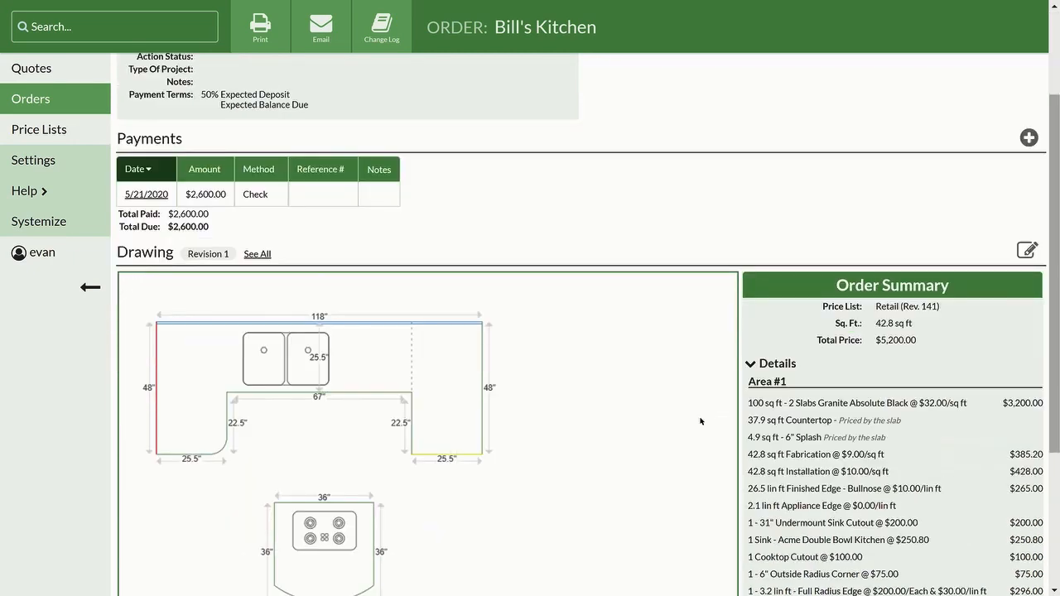
scroll(down, 3)
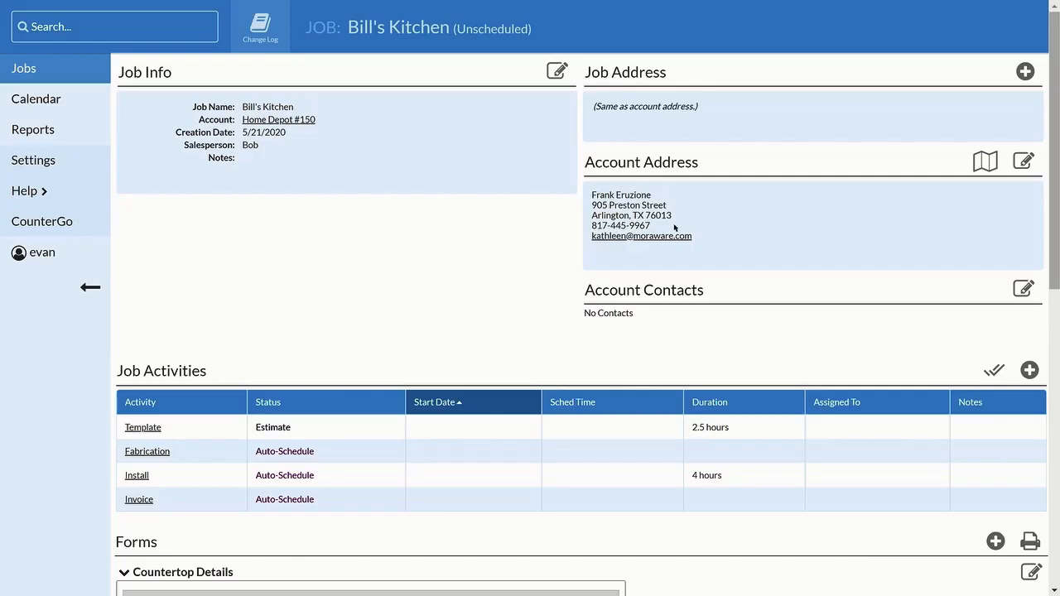
Step: Return to the Orders list showing Bill's Kitchen with $2,600 paid and $2,600 due
scroll(down, 3)
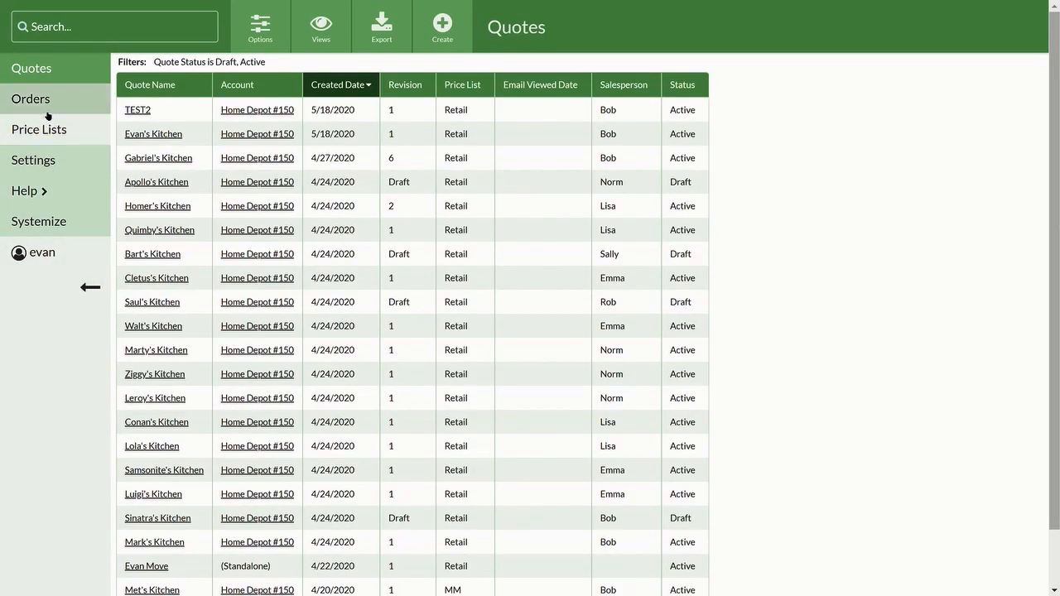
click(29, 99)
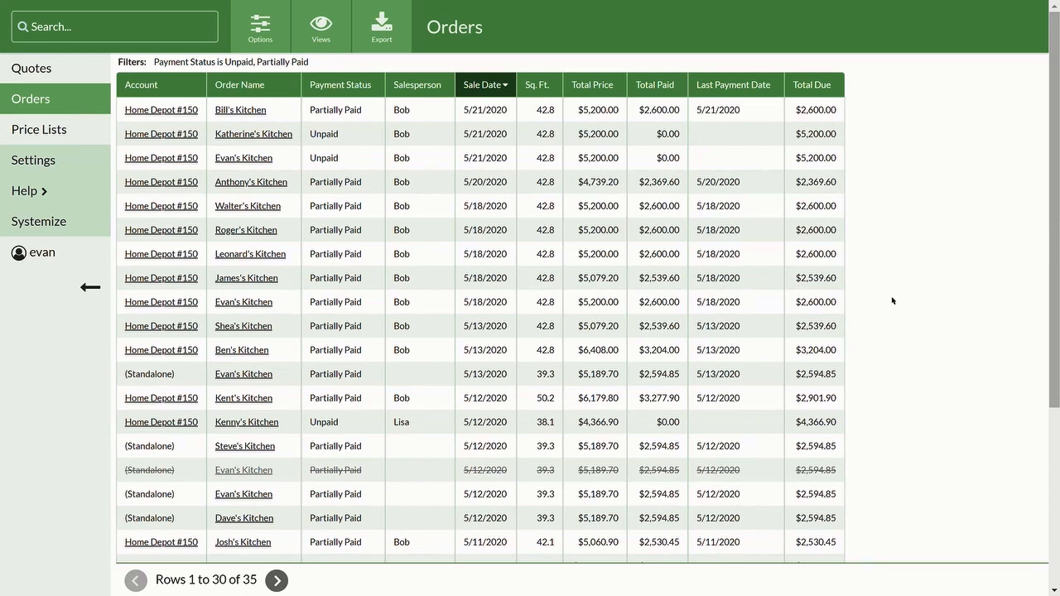